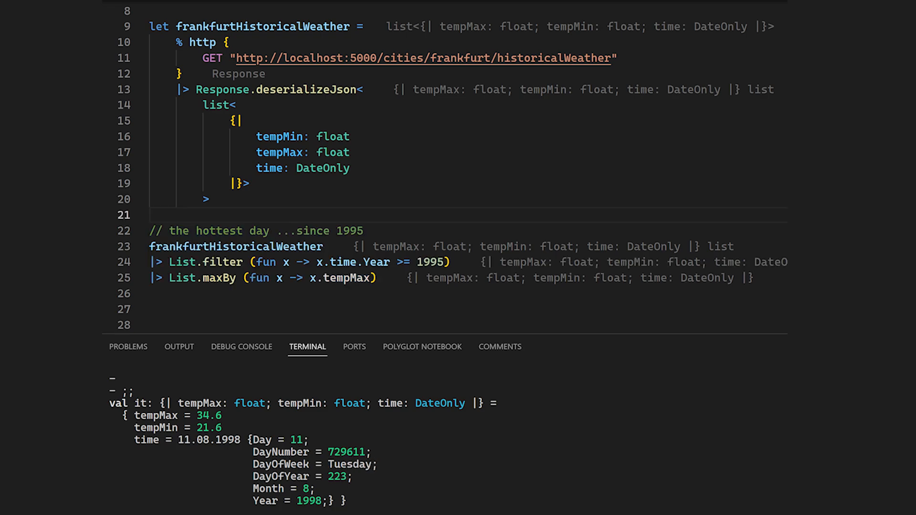
{"action": "scroll", "scroll_direction": "down", "scroll_amount": 3}
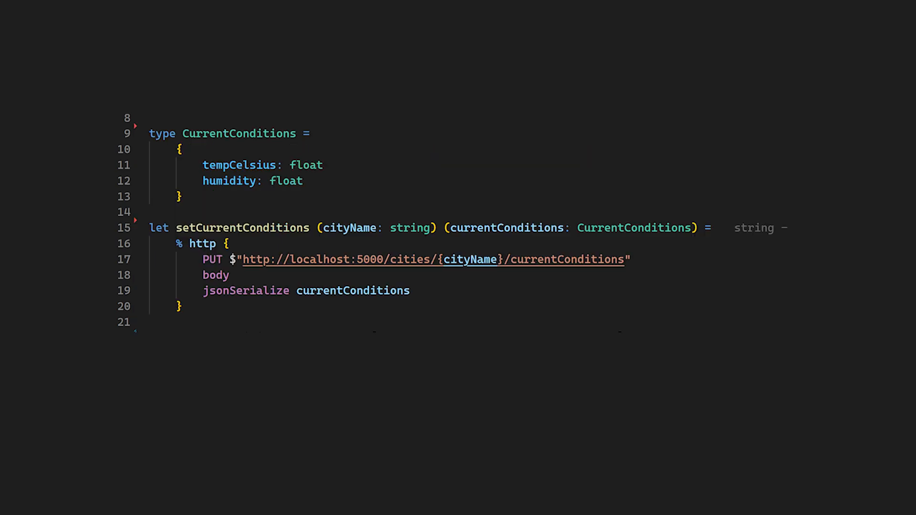
{"action": "type", "text": "setCurrentConditions \"frankfurt\" { tempCelsius = 10.0; humidity = 0.8 }"}
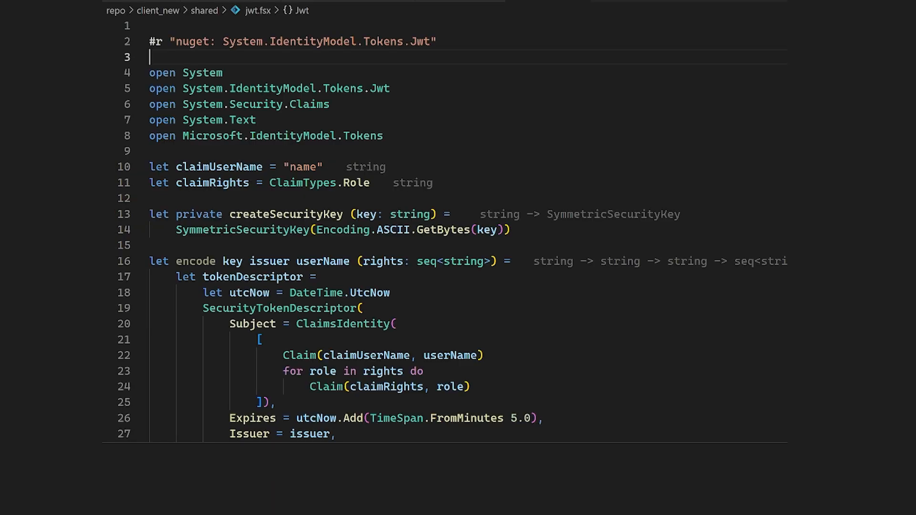
{"action": "scroll", "scroll_direction": "down", "scroll_amount": 3}
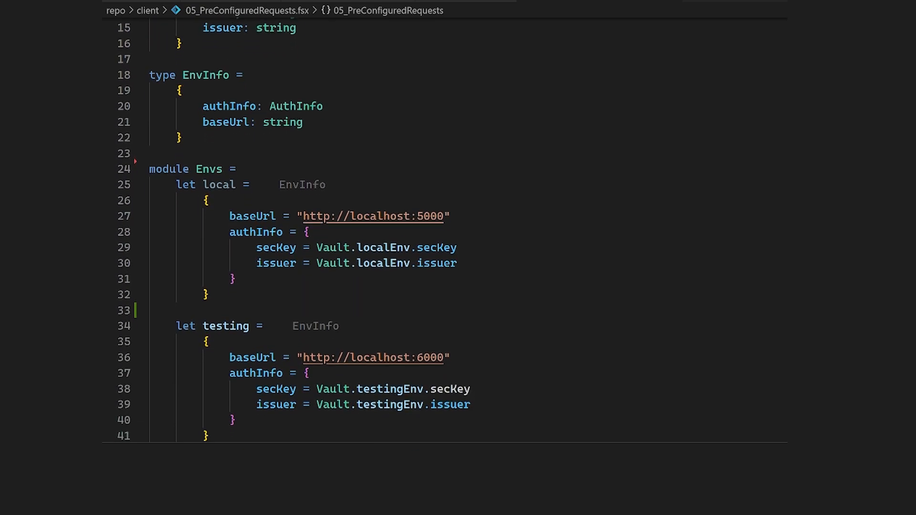
{"action": "scroll", "scroll_direction": "down", "scroll_amount": 3}
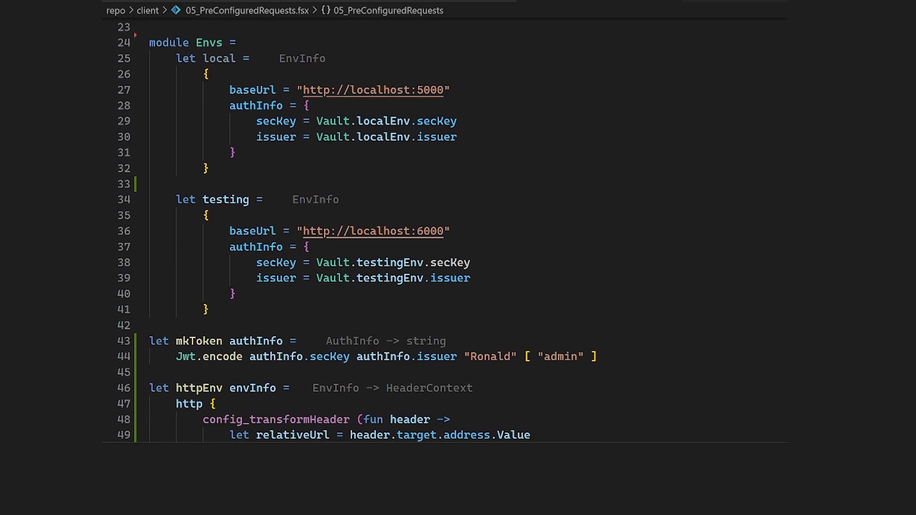
{"action": "scroll", "scroll_direction": "down", "scroll_amount": 3}
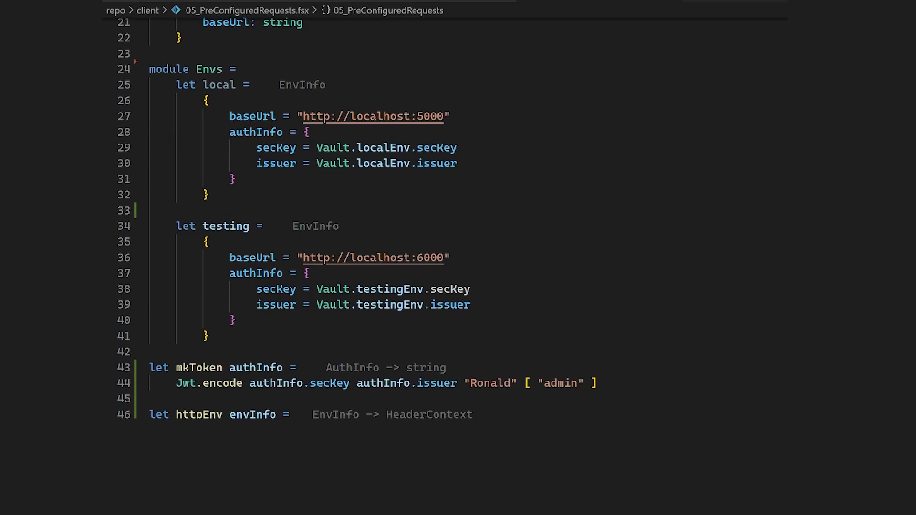
{"action": "scroll", "scroll_direction": "down", "scroll_amount": 3}
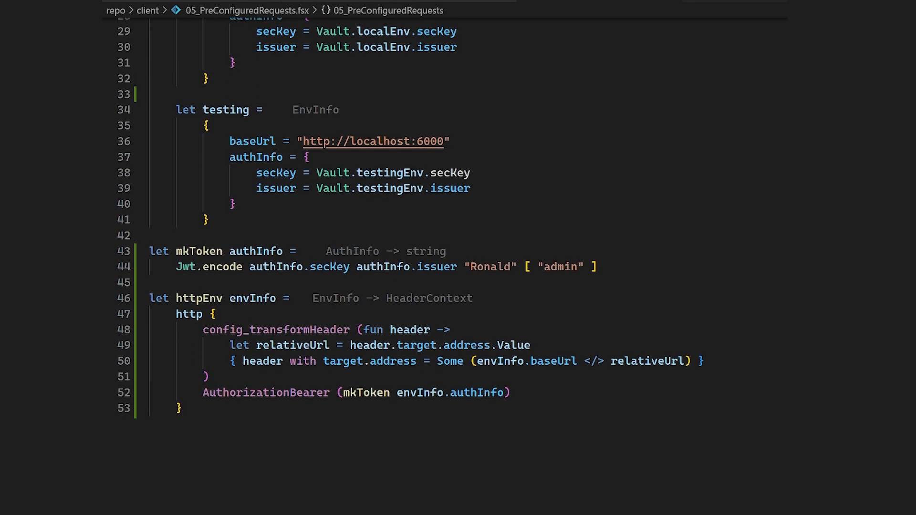
{"action": "scroll", "scroll_direction": "down", "scroll_amount": 3}
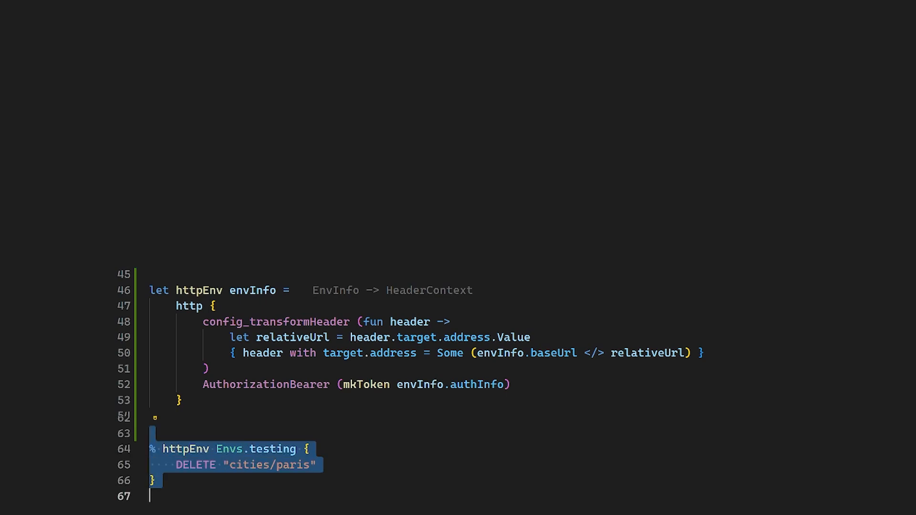
{"action": "scroll", "scroll_direction": "down", "scroll_amount": 3}
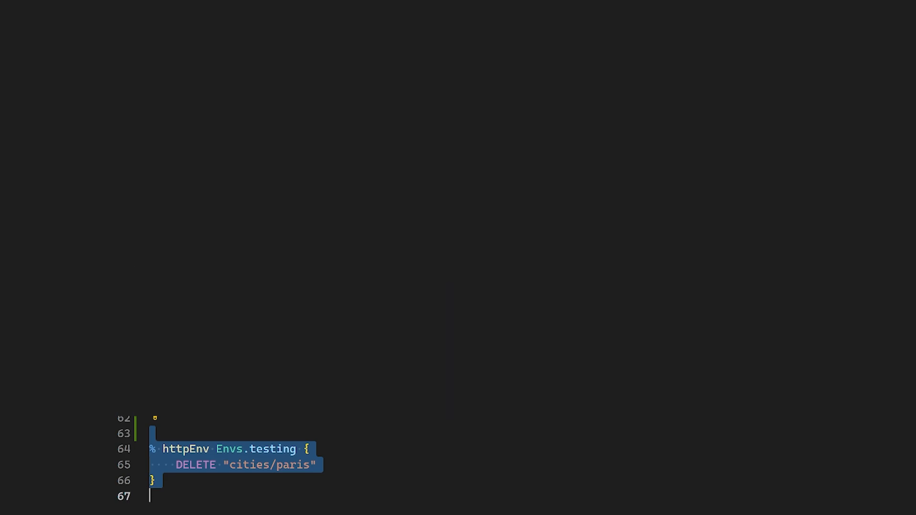